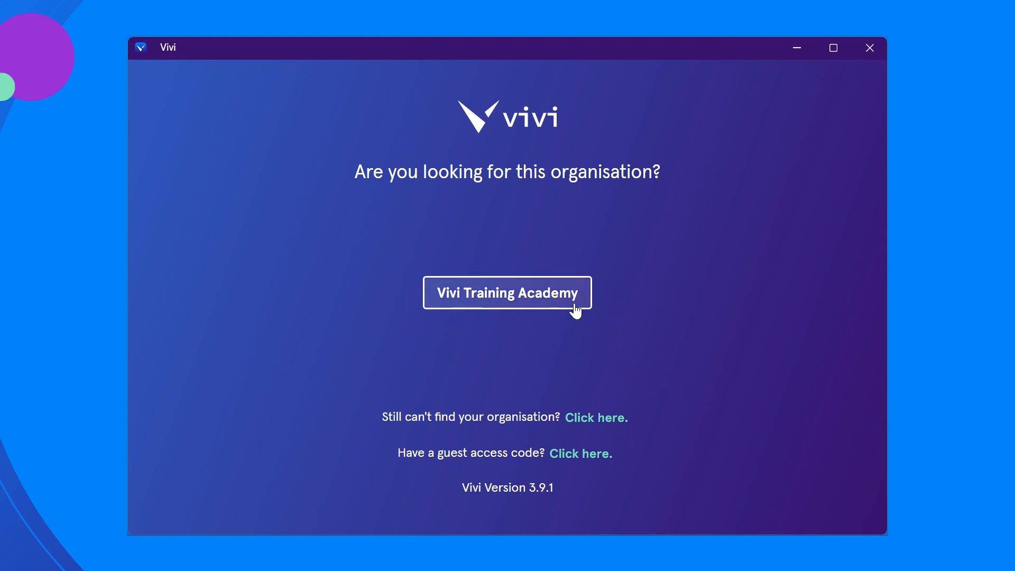
- Choose Vivi Training Academy as the organisation to sign in to
{"action": "left_click", "coordinate": [507, 292]}
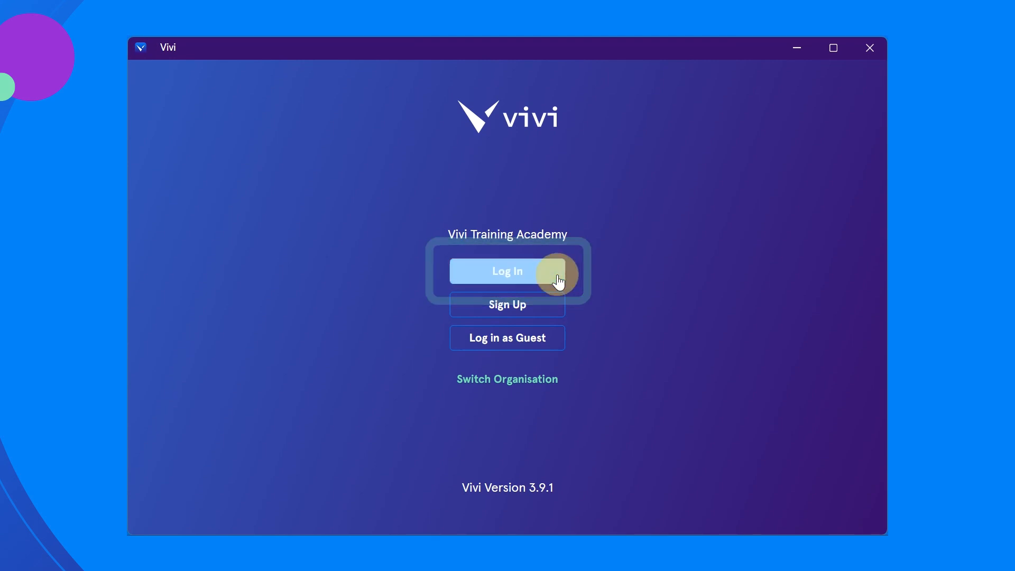
- Log in with the teacher account email and password
{"action": "left_click", "coordinate": [507, 271]}
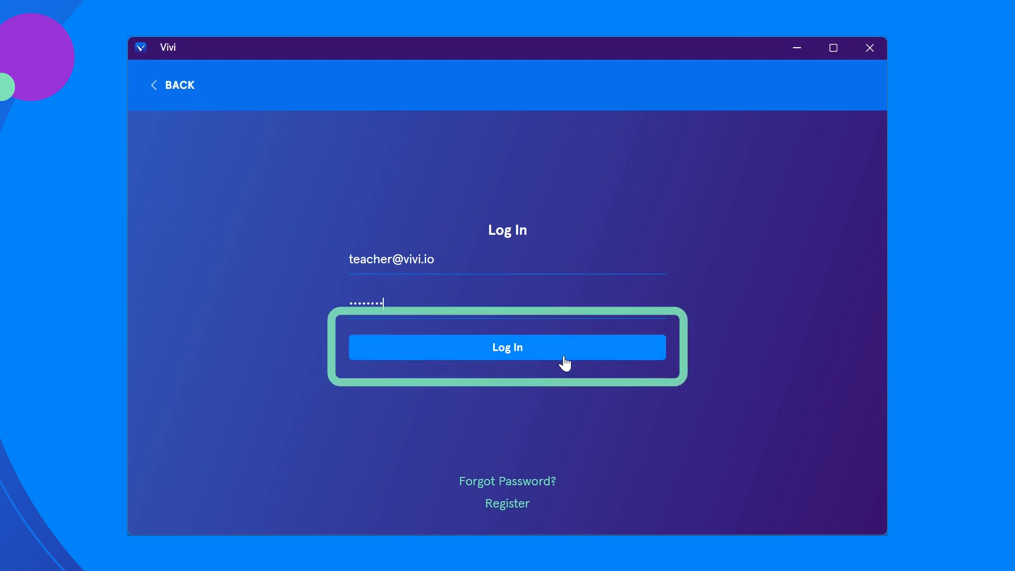
{"action": "left_click", "coordinate": [507, 347]}
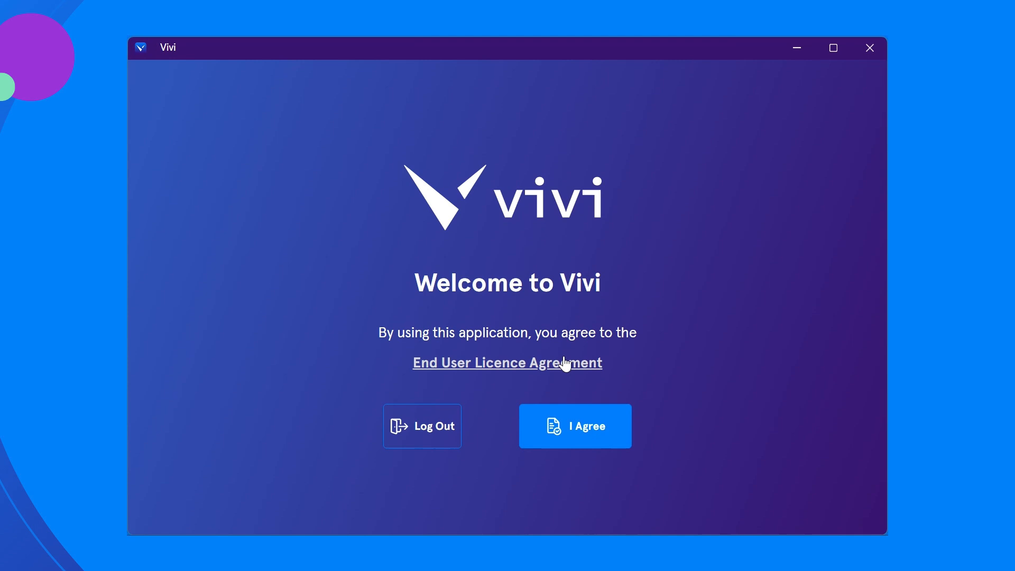
- Agree to the end user licence agreement on the Welcome to Vivi screen
{"action": "left_click", "coordinate": [575, 425]}
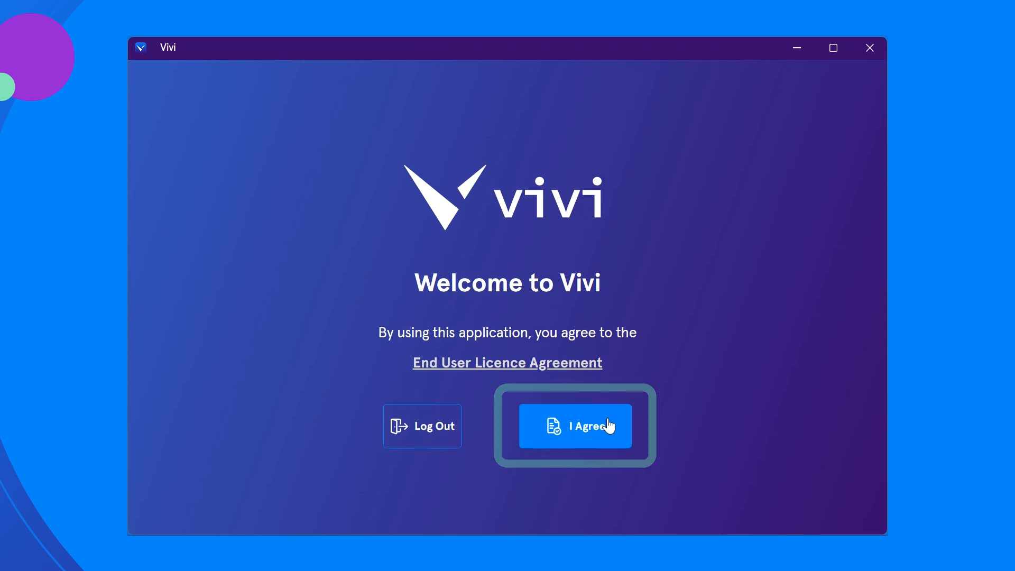
{"action": "left_click", "coordinate": [582, 424]}
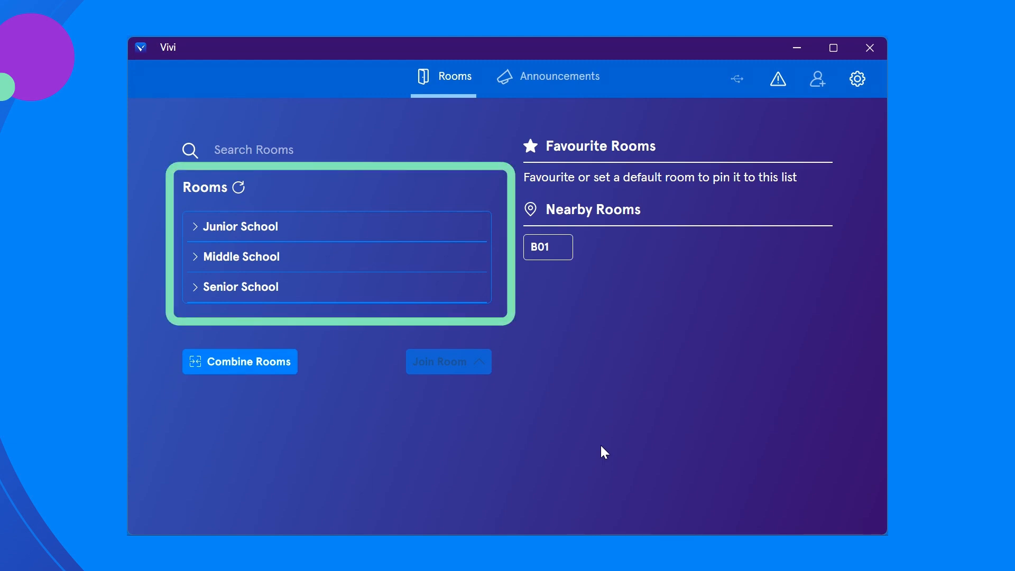
- Join room B01 under Senior School > B Block from the Rooms list
{"action": "left_click", "coordinate": [241, 287]}
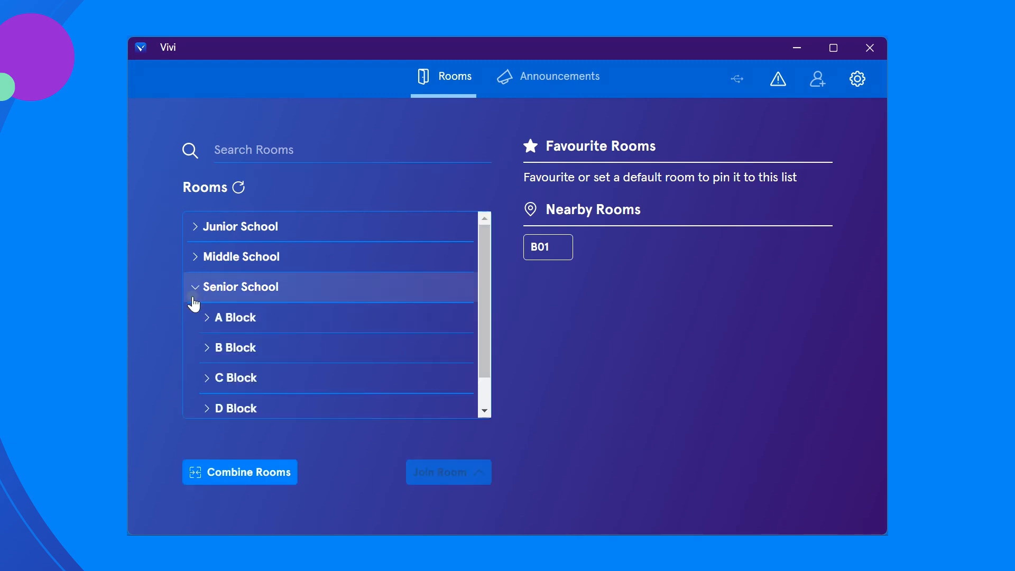
{"action": "left_click", "coordinate": [235, 347]}
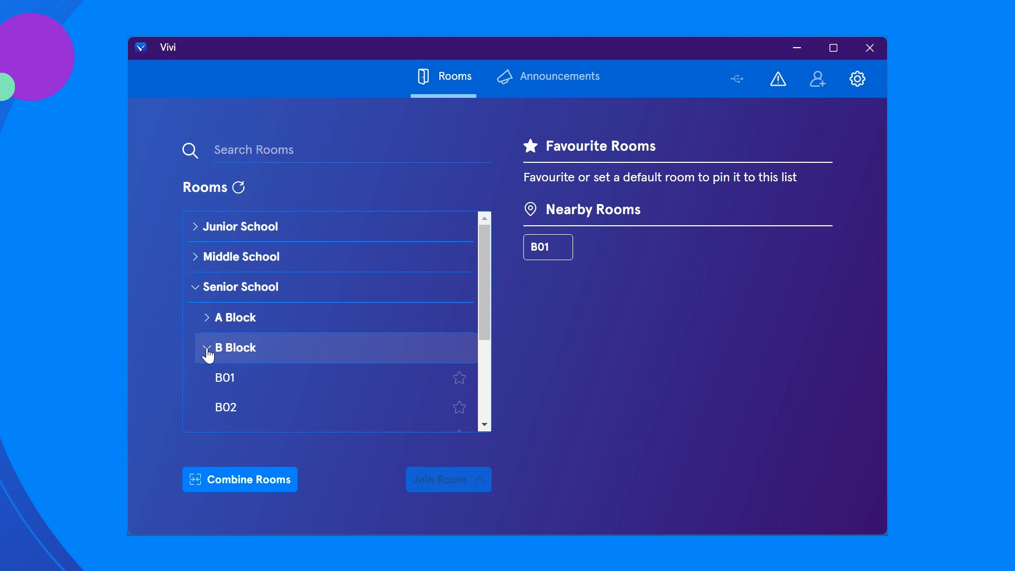
{"action": "mouse_move", "coordinate": [224, 378]}
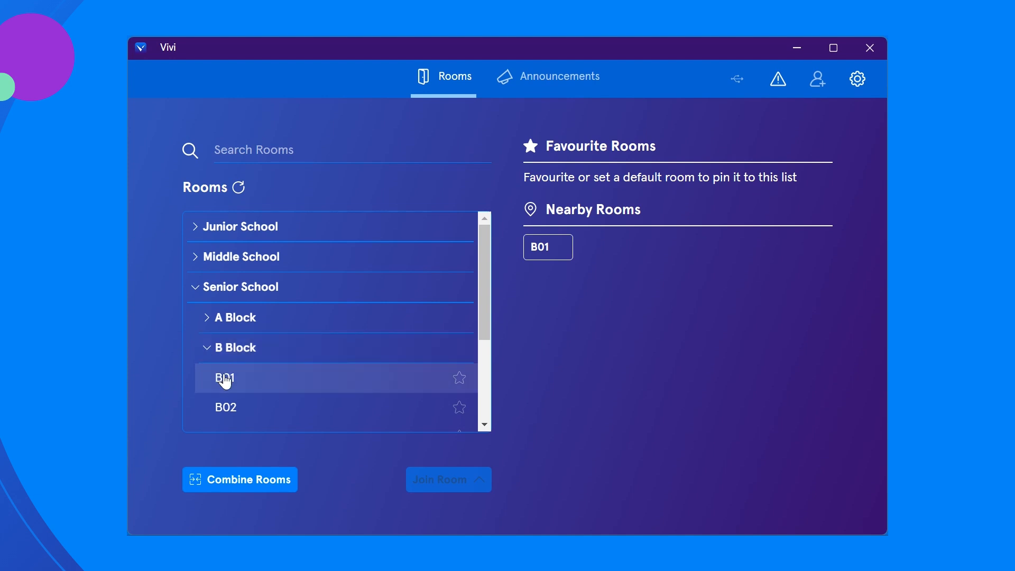
{"action": "left_click", "coordinate": [224, 377]}
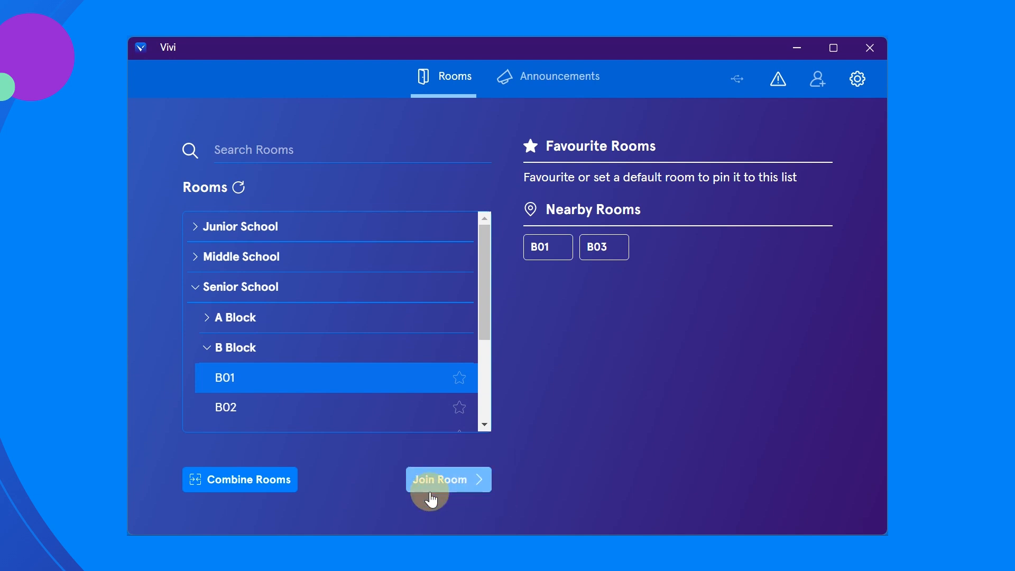
{"action": "left_click", "coordinate": [449, 480]}
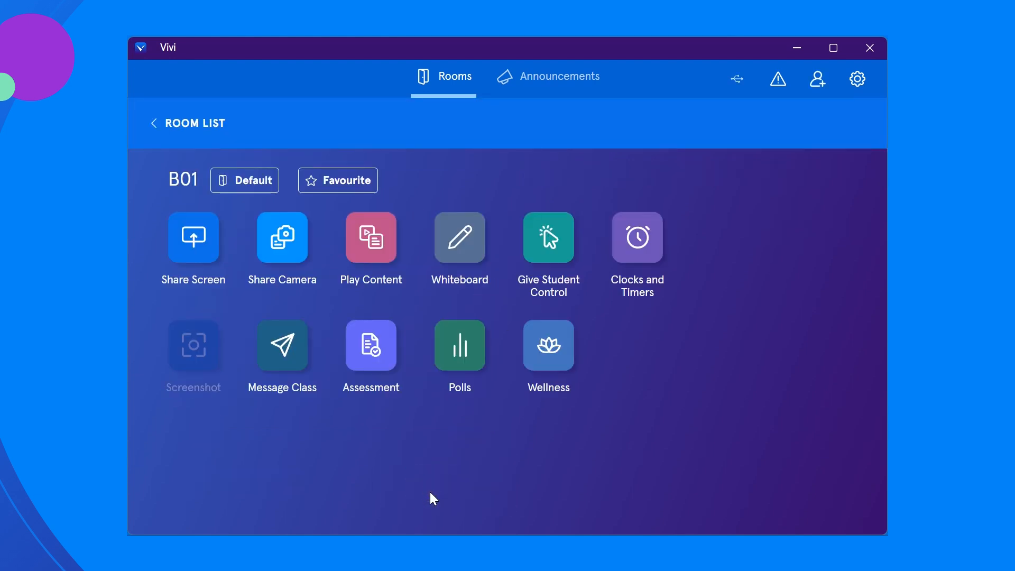
- Mark room B01 as a favourite from its classroom tools page
{"action": "left_click", "coordinate": [338, 180]}
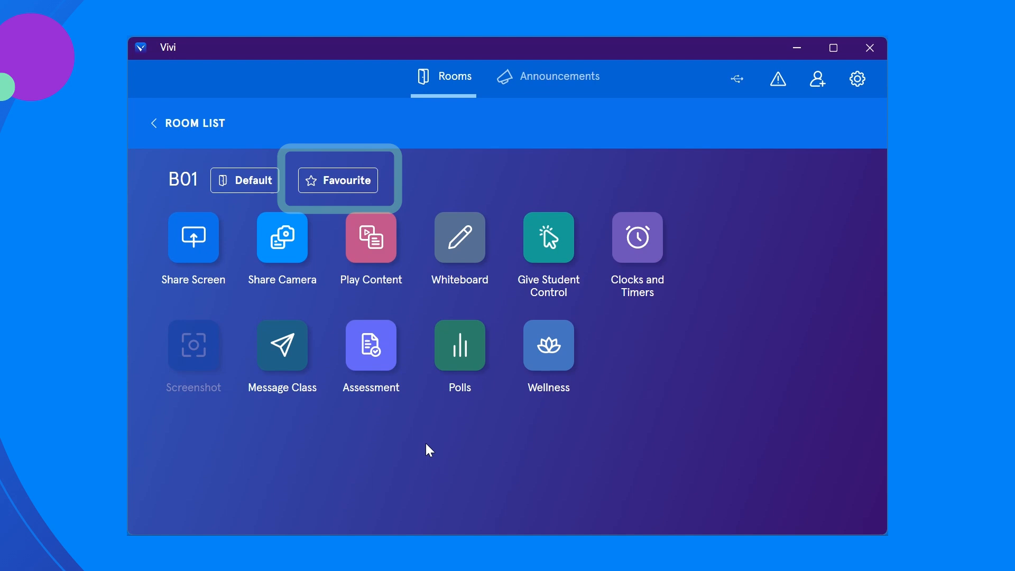
{"action": "left_click", "coordinate": [337, 180]}
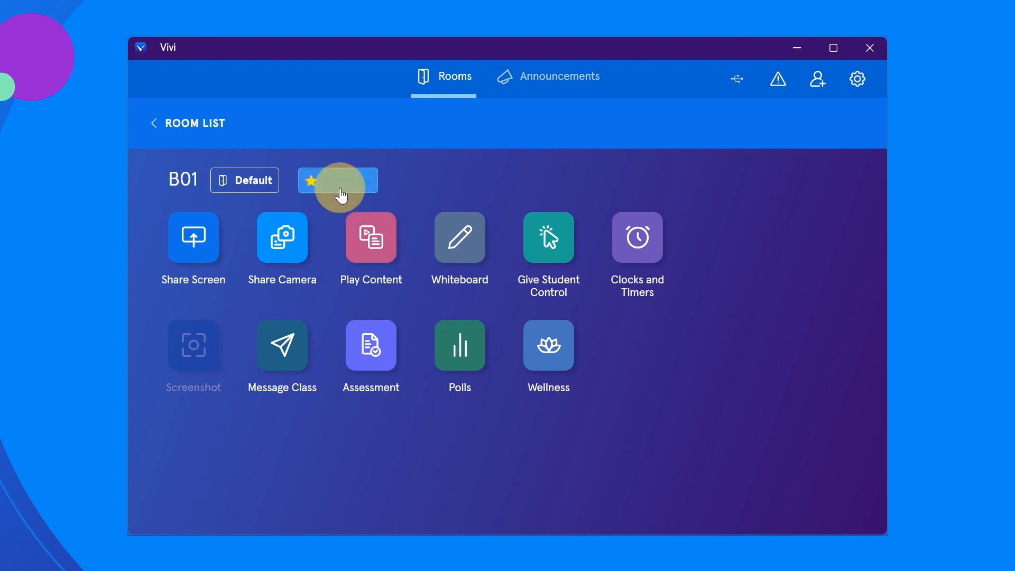
{"action": "left_click", "coordinate": [339, 180]}
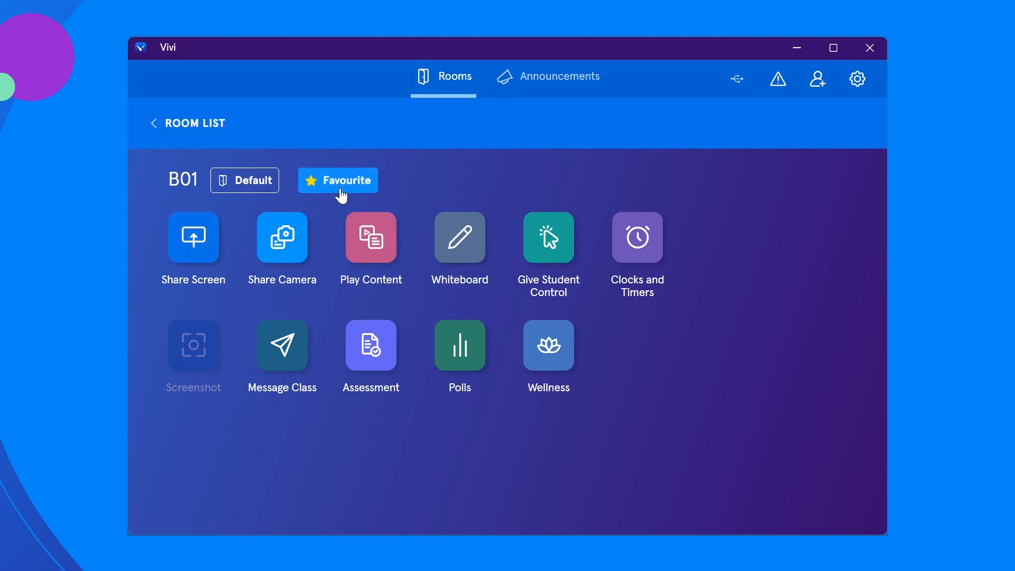
{"action": "left_click", "coordinate": [245, 180]}
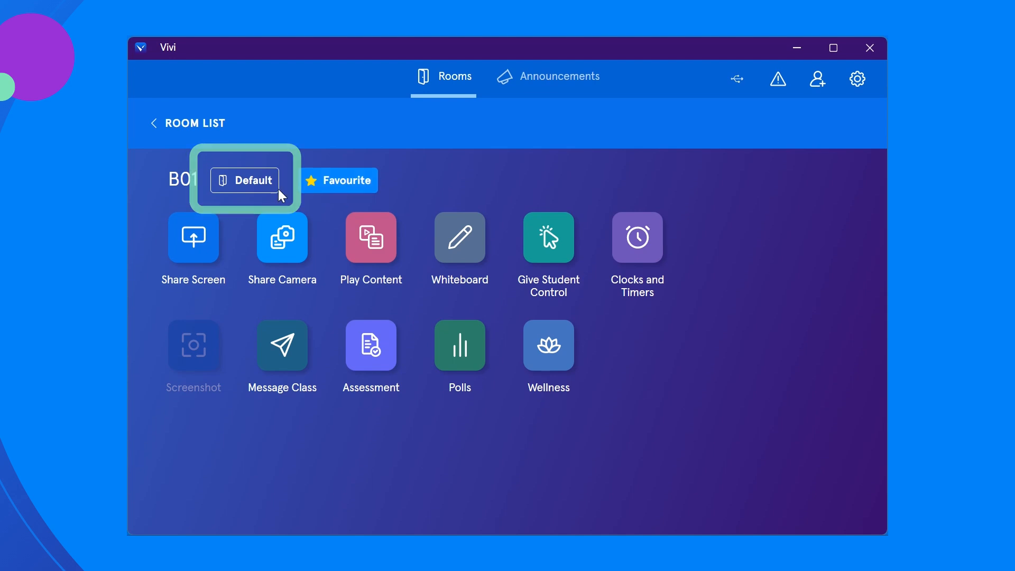
- Set B01 as the default room, confirm, and return to the Room List showing it under Favourite Rooms
{"action": "left_click", "coordinate": [245, 179]}
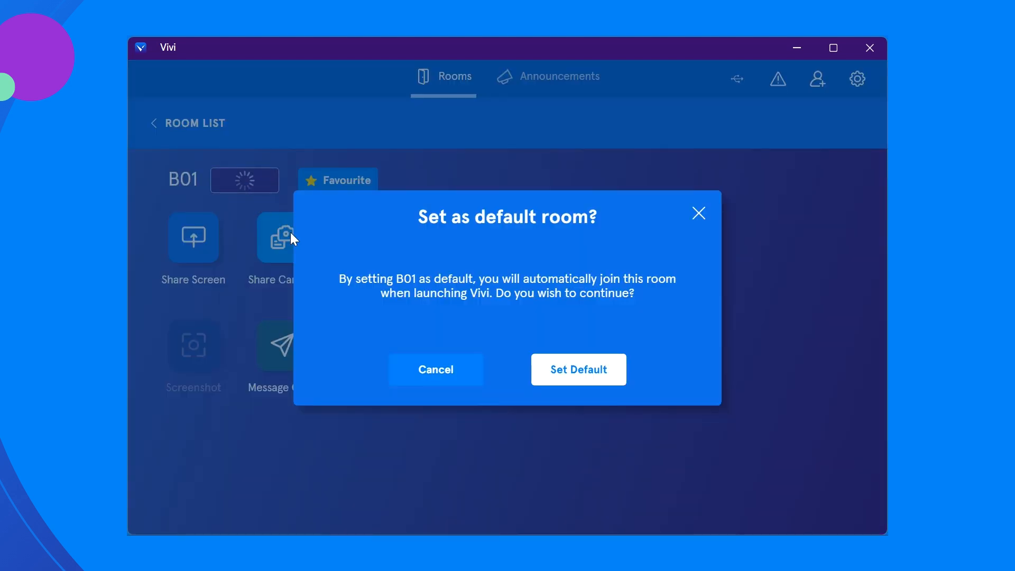
{"action": "left_click", "coordinate": [578, 369]}
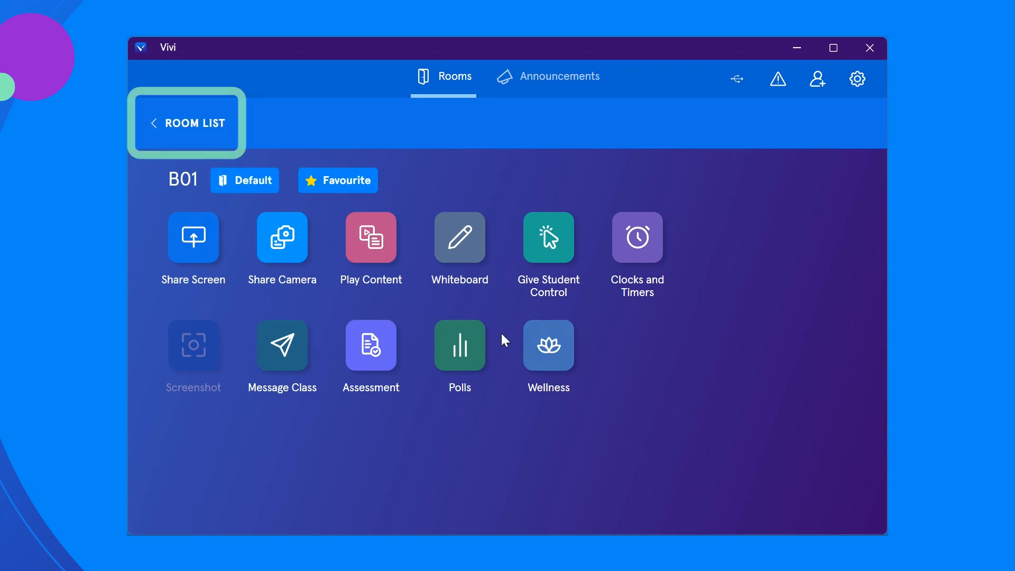
{"action": "left_click", "coordinate": [186, 122]}
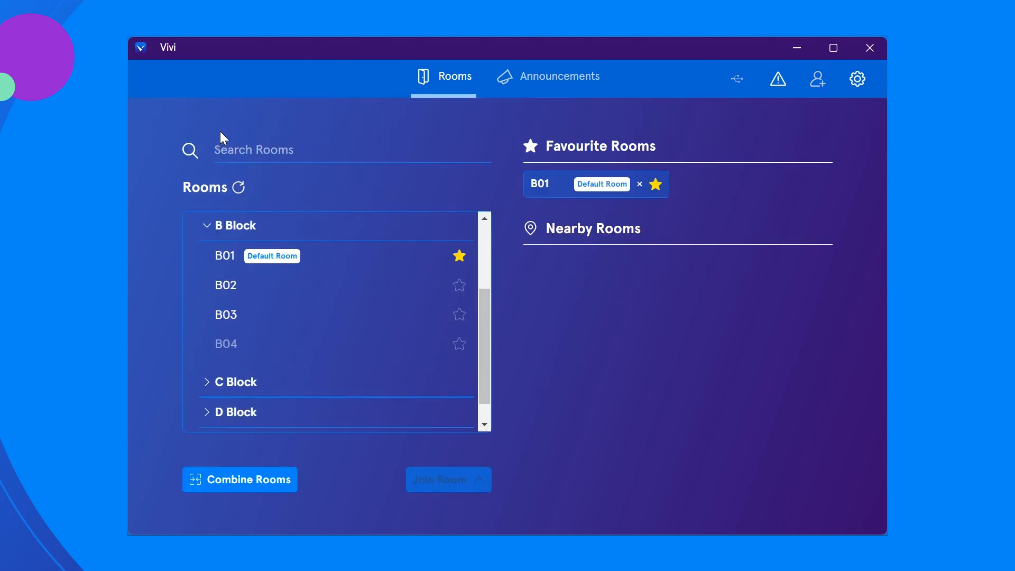